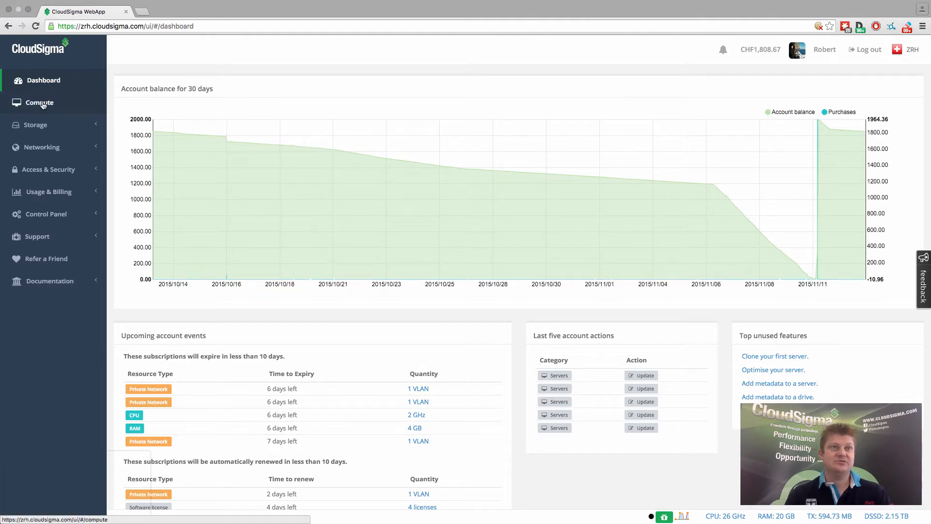
Go to the Compute server list and select the 'tutorial' server
{"action": "left_click", "coordinate": [39, 103]}
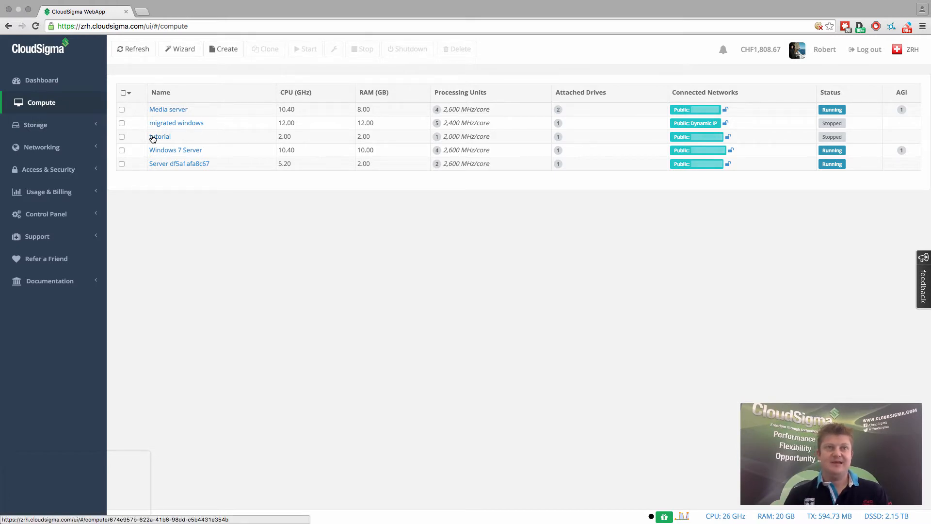
{"action": "mouse_move", "coordinate": [161, 136]}
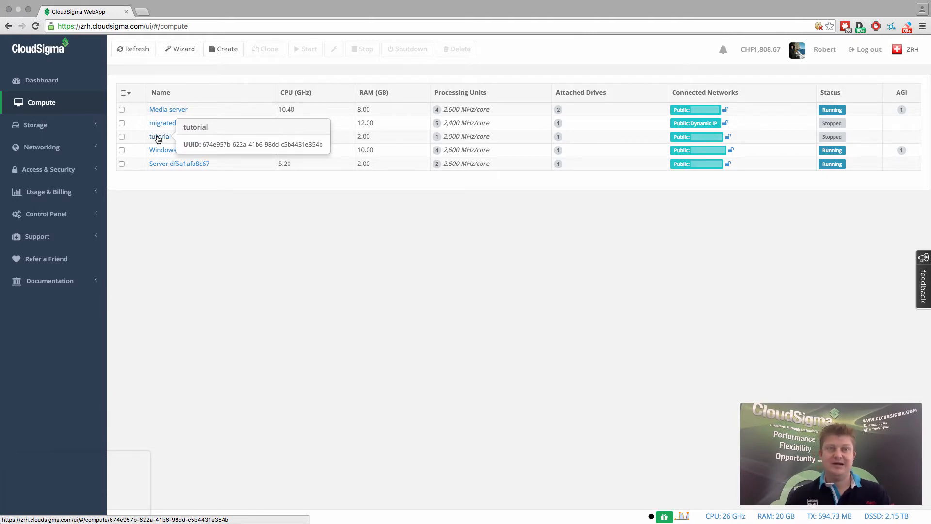
{"action": "left_click", "coordinate": [161, 137]}
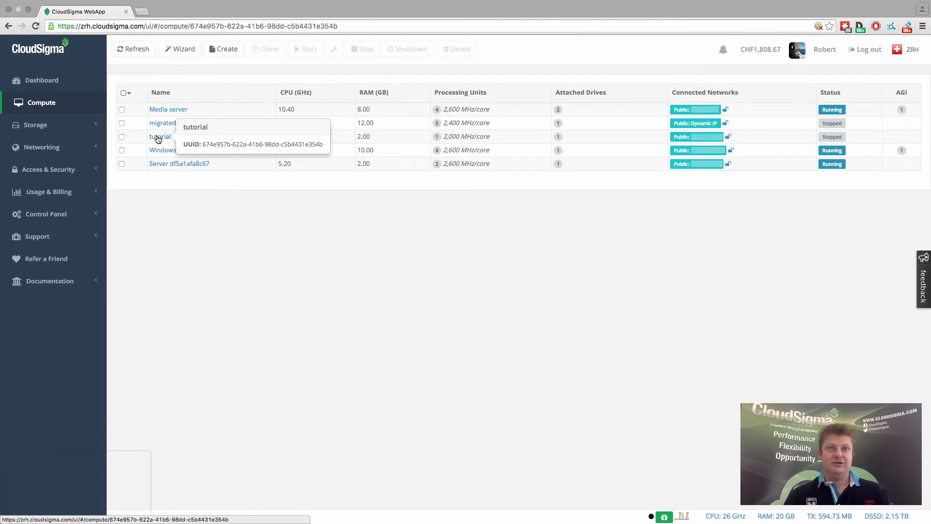
Check the tutorial server's Debian 8.2 drive, start the server, and return to the list
{"action": "left_click", "coordinate": [160, 137]}
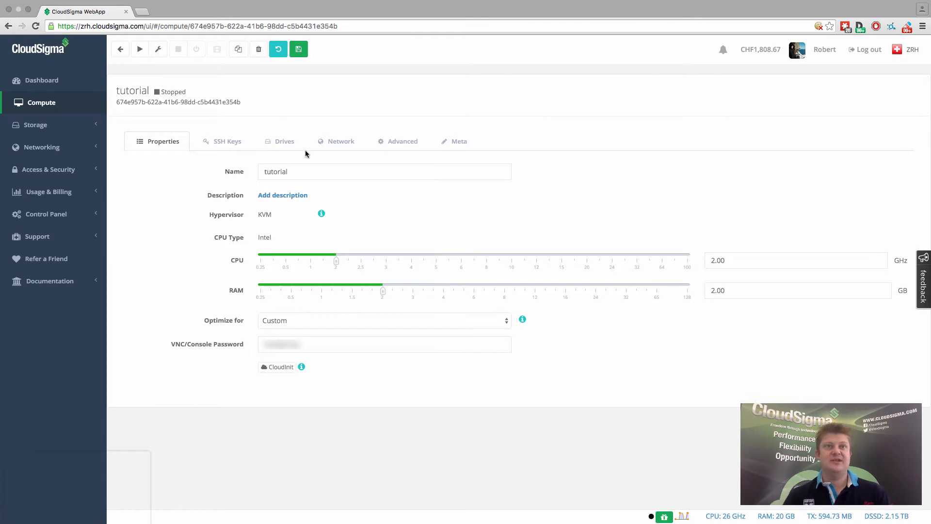
{"action": "left_click", "coordinate": [284, 141]}
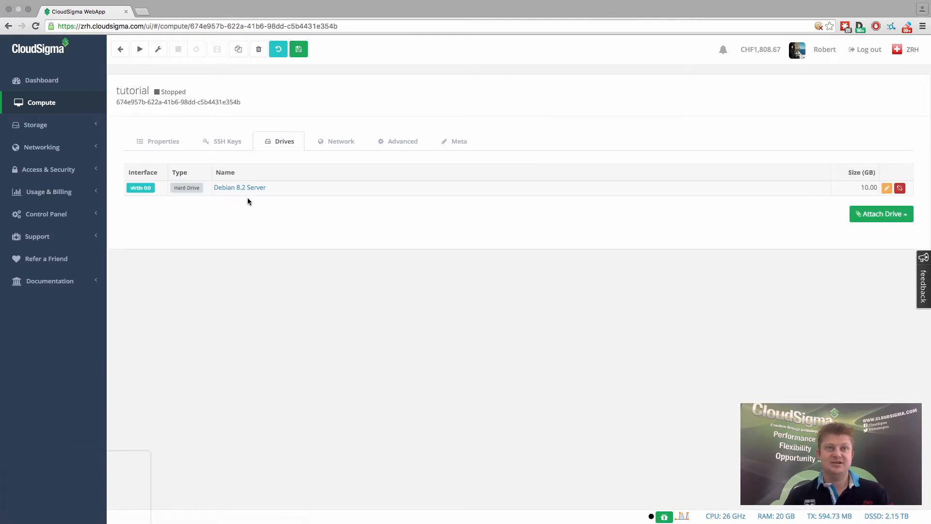
{"action": "mouse_move", "coordinate": [140, 49]}
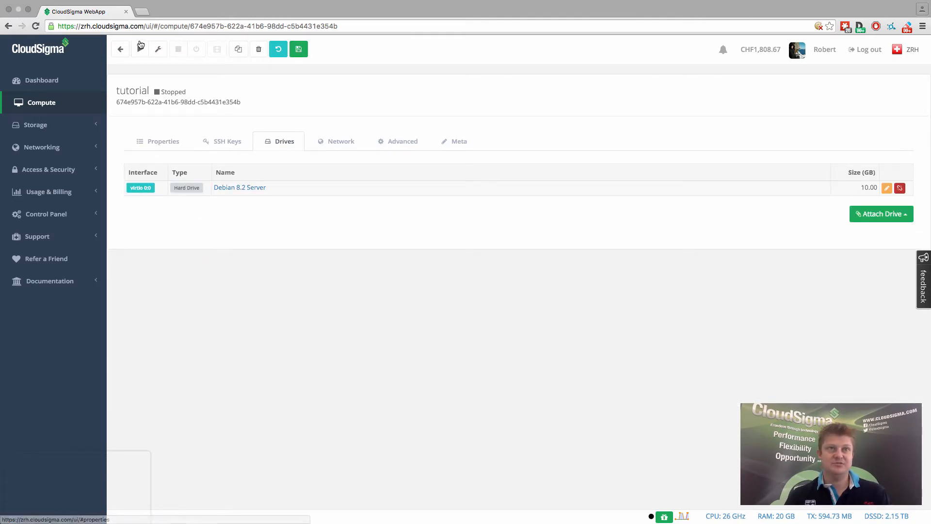
{"action": "left_click", "coordinate": [141, 48]}
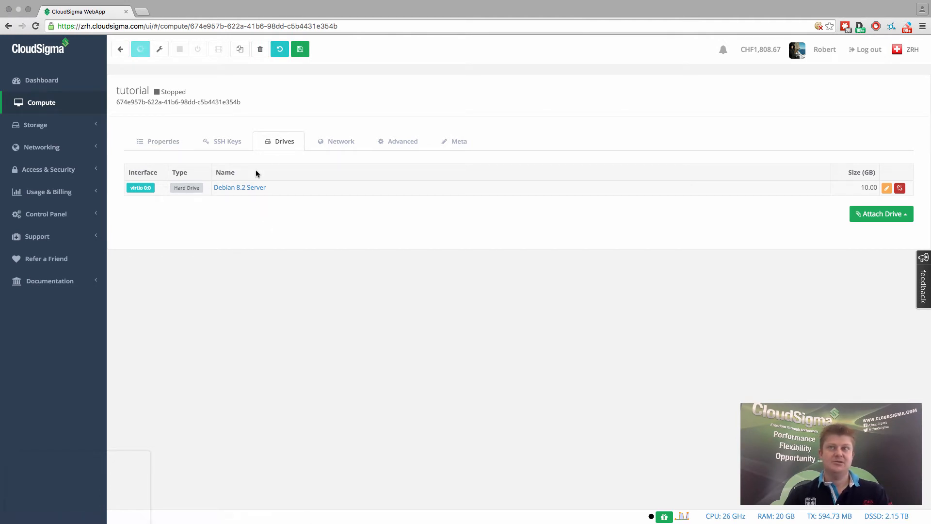
{"action": "left_click", "coordinate": [162, 140]}
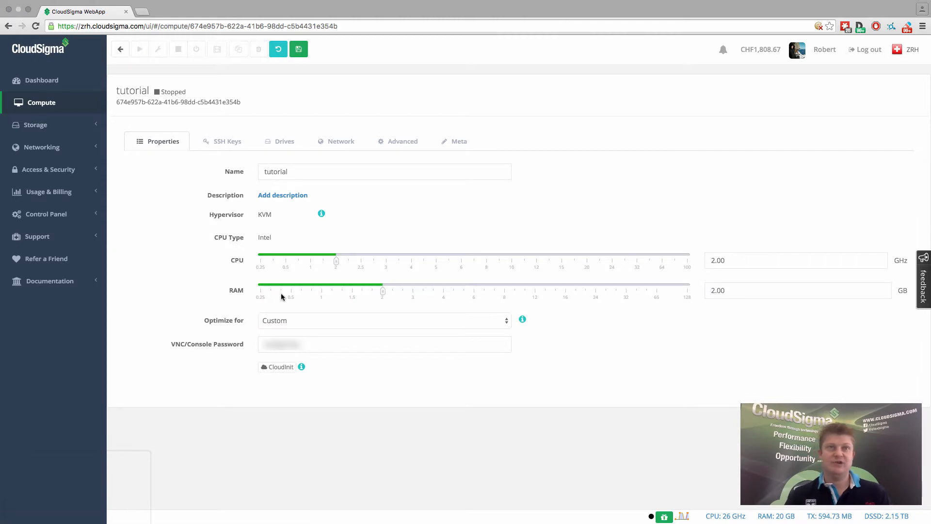
{"action": "left_click", "coordinate": [139, 49]}
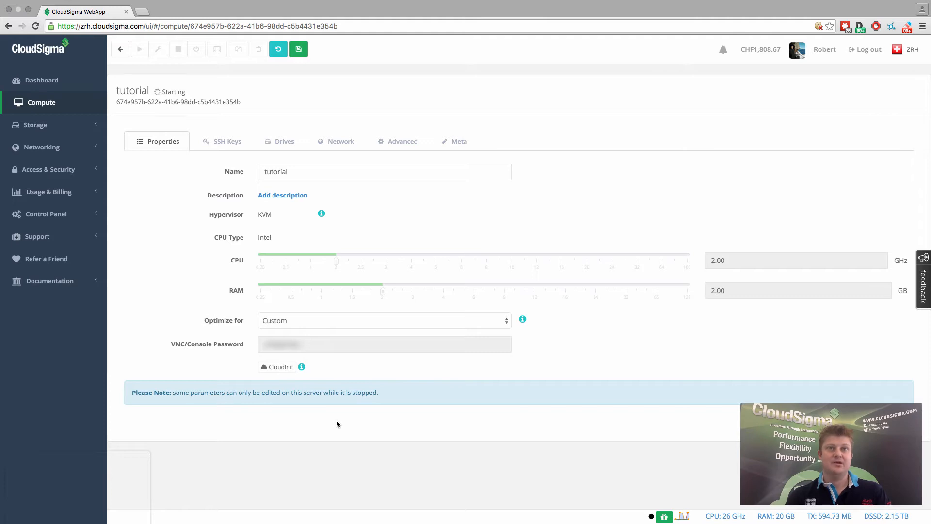
{"action": "mouse_move", "coordinate": [40, 102]}
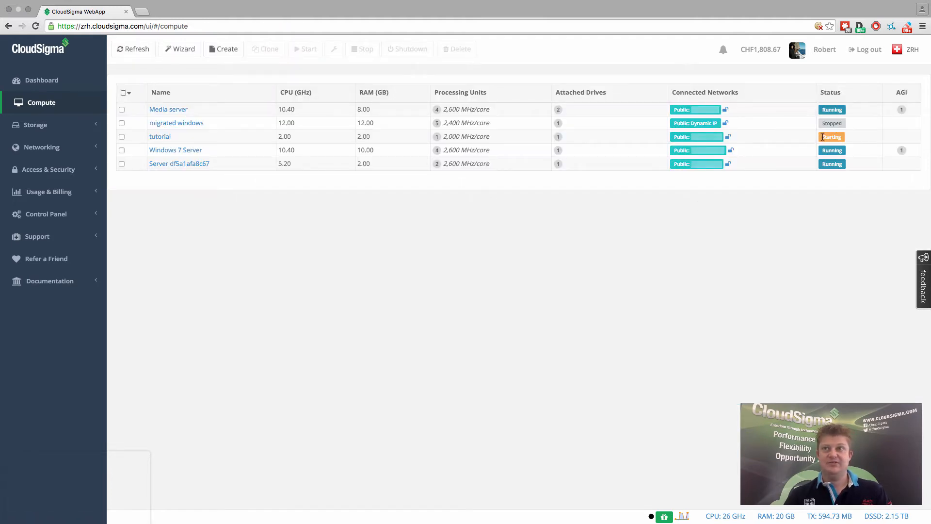
{"action": "mouse_move", "coordinate": [262, 331]}
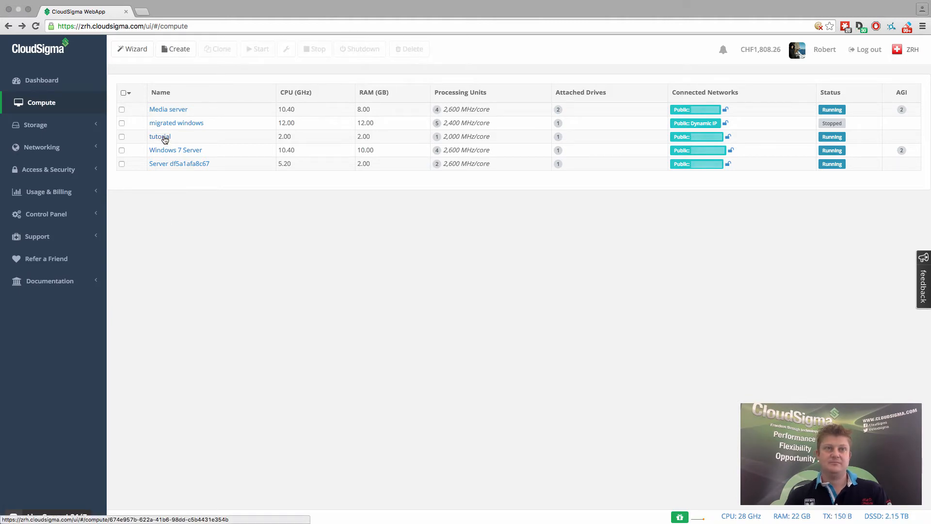
Open the tutorial server's noVNC console at the Debian login, then return to its details
{"action": "left_click", "coordinate": [159, 136]}
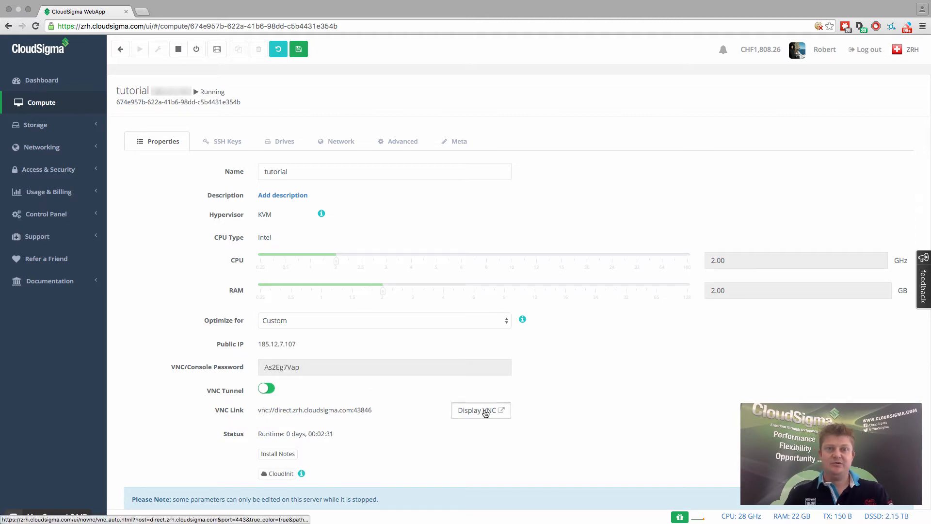
{"action": "left_click", "coordinate": [477, 410]}
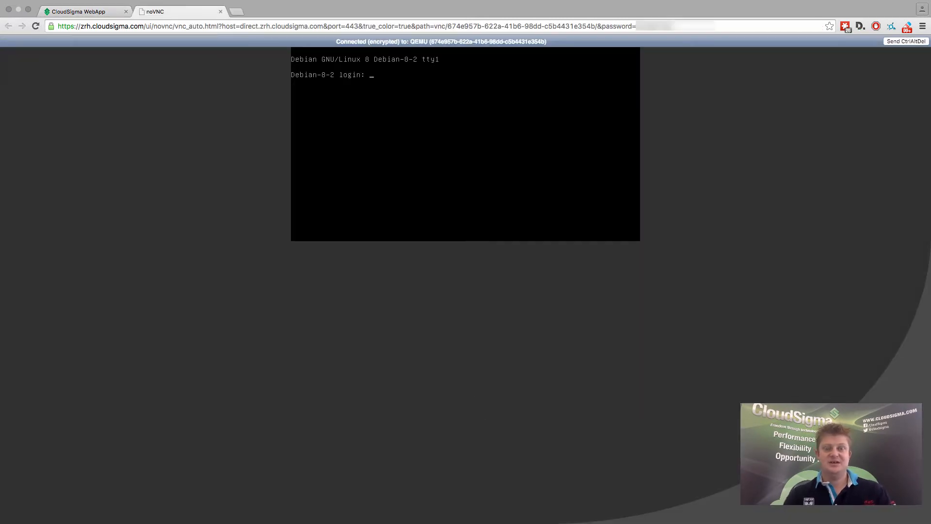
{"action": "type", "text": "hjhhh"}
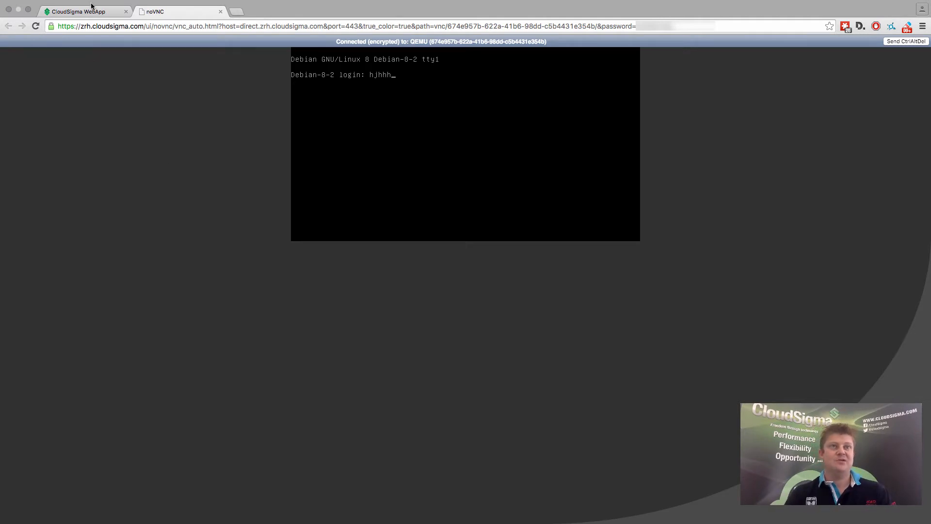
{"action": "left_click", "coordinate": [82, 11]}
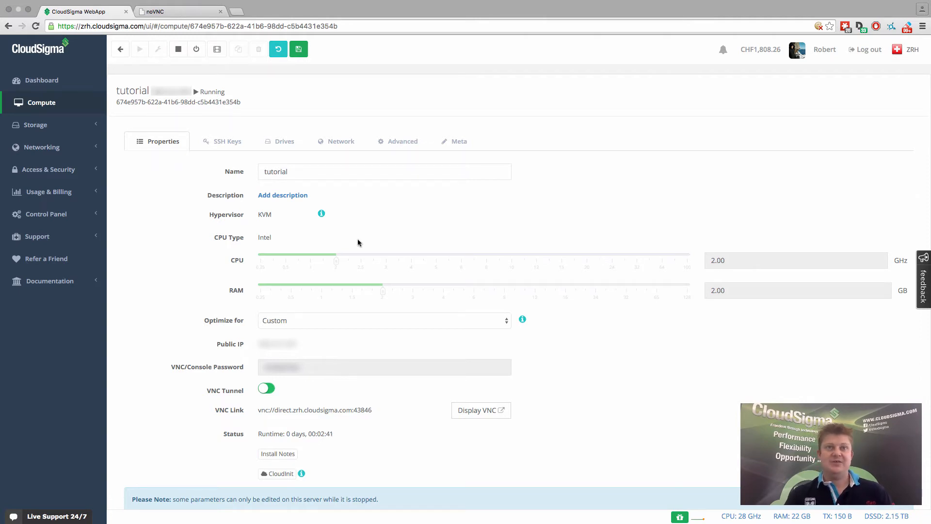
Open the 'Debian 8.2 Server' drive from the tutorial server's Drives tab
{"action": "left_click", "coordinate": [284, 141]}
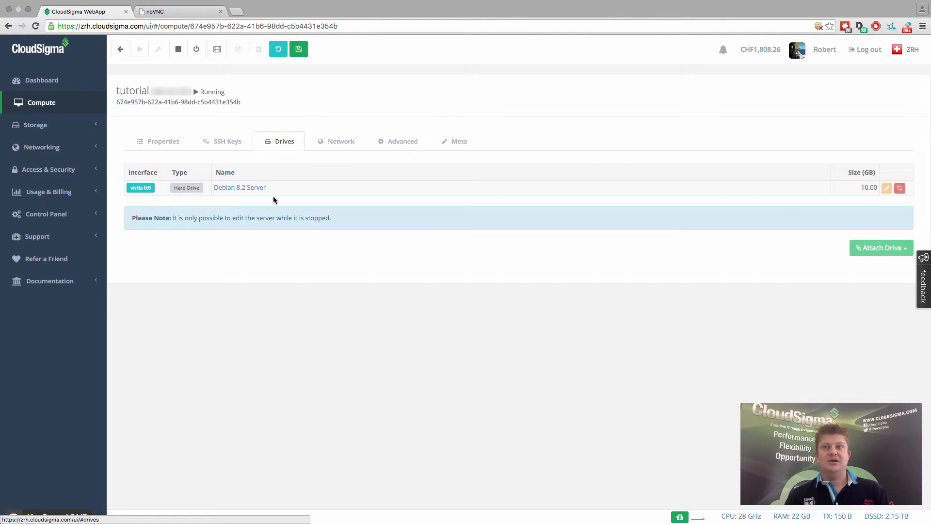
{"action": "mouse_move", "coordinate": [240, 187]}
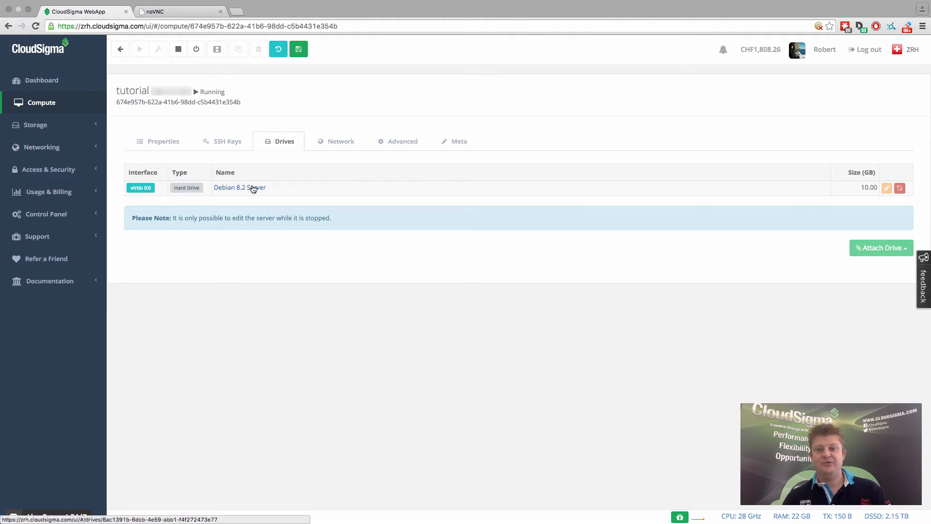
{"action": "left_click", "coordinate": [239, 187]}
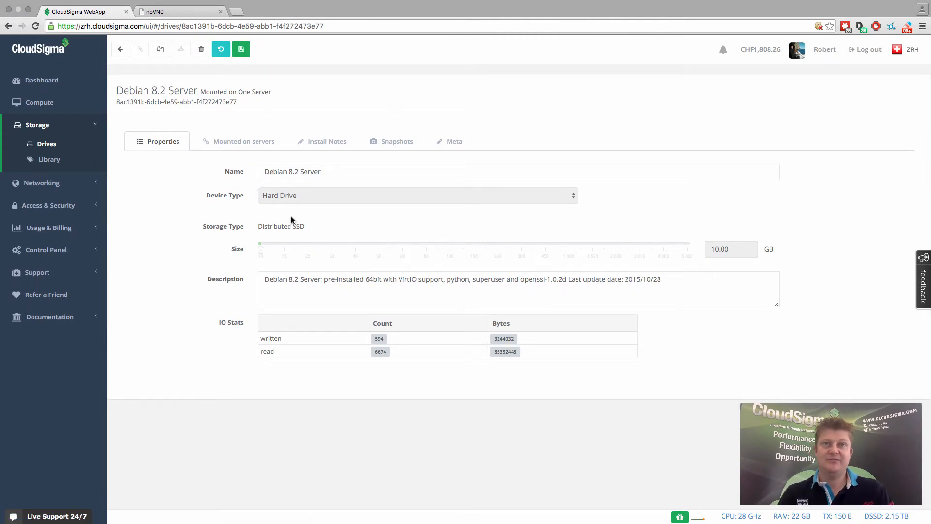
Create a snapshot named 'pre-security update' on the drive's Snapshots tab
{"action": "left_click", "coordinate": [391, 141]}
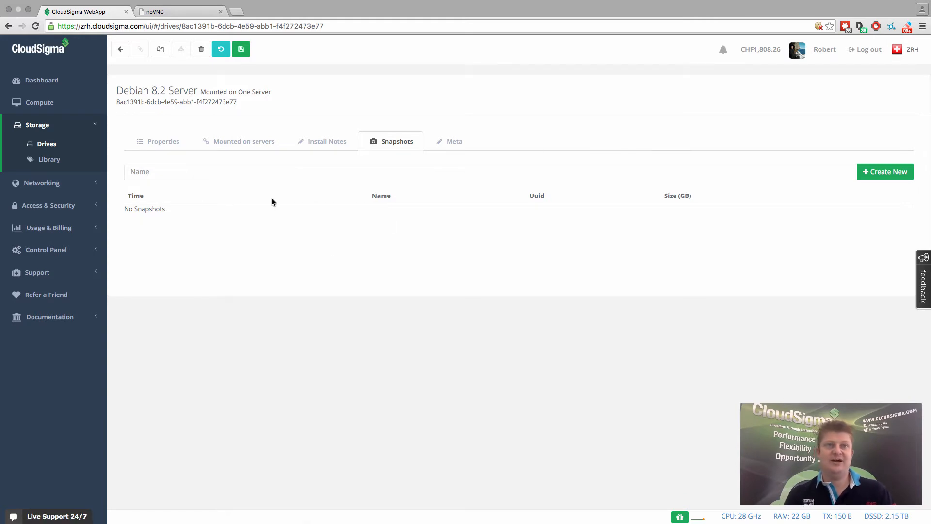
{"action": "left_click", "coordinate": [238, 172]}
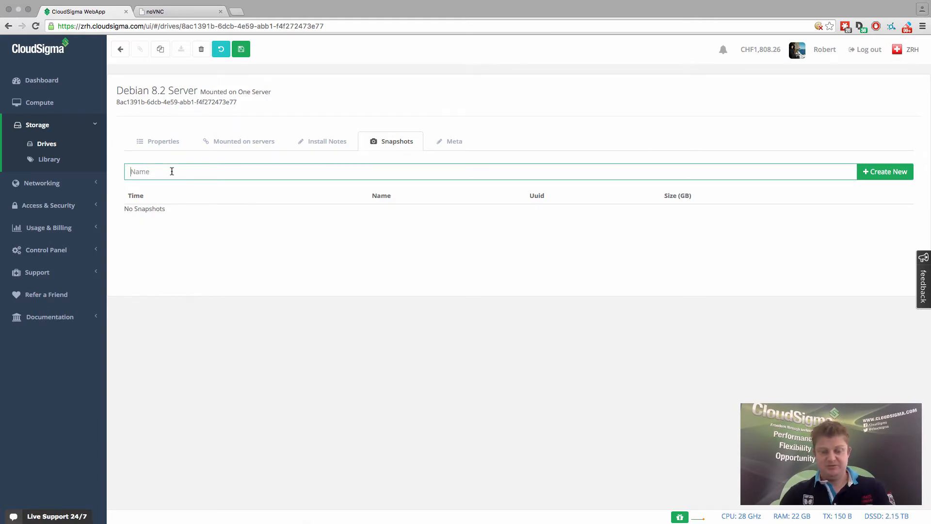
{"action": "type", "text": "pre-securi"}
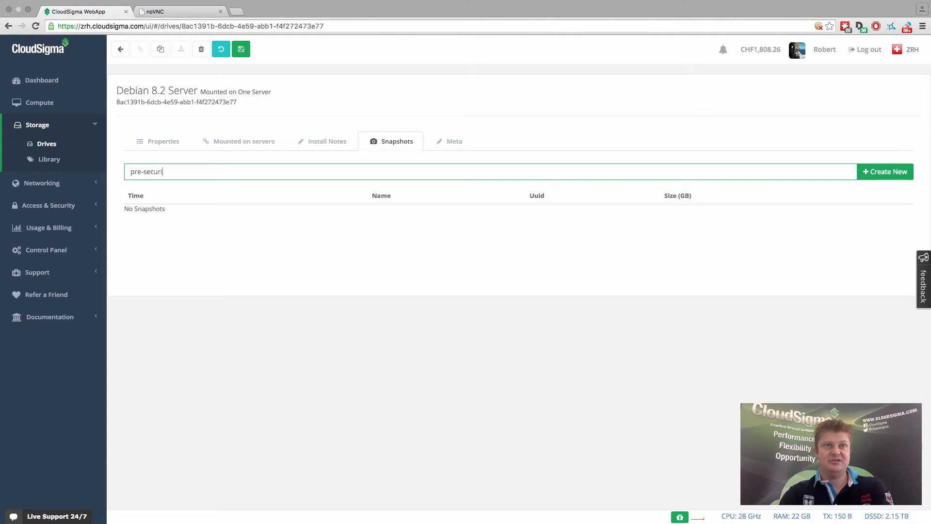
{"action": "left_click", "coordinate": [886, 172]}
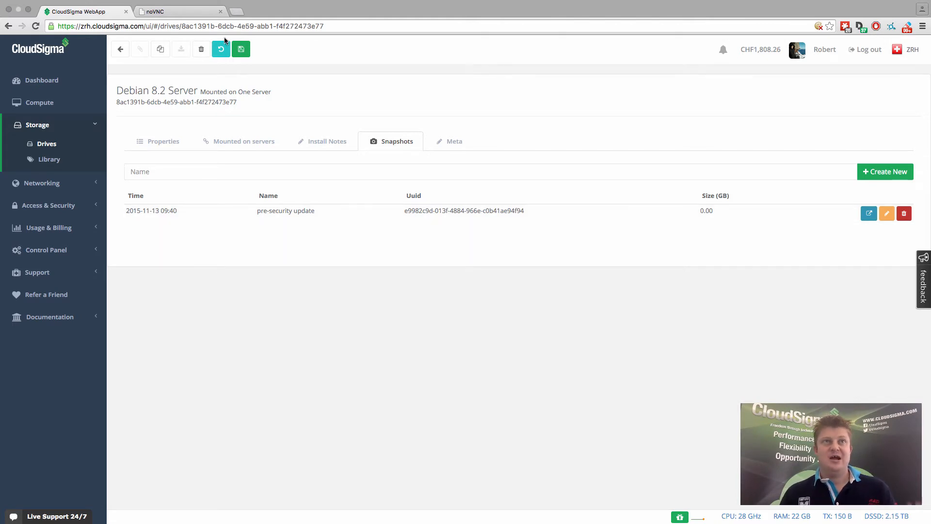
Create a second drive snapshot named 'for any reason whatsover'
{"action": "left_click", "coordinate": [153, 12]}
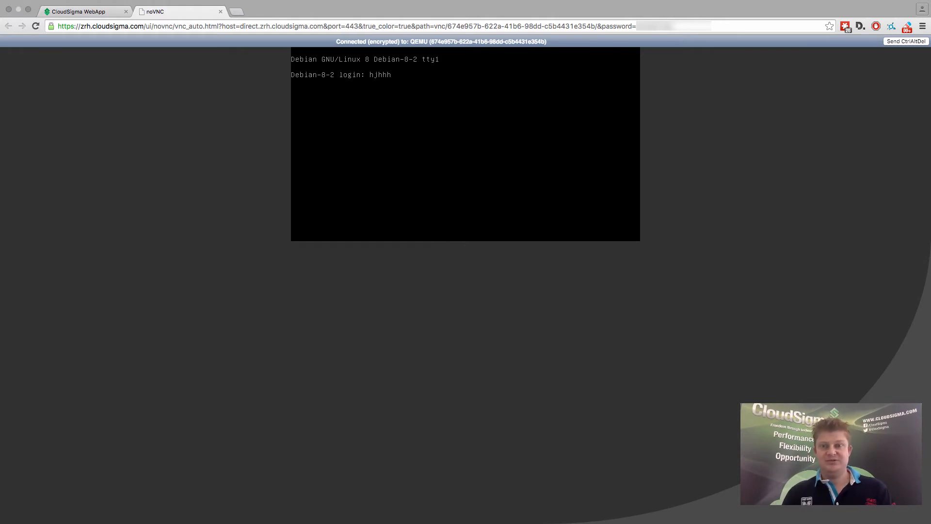
{"action": "left_click", "coordinate": [83, 11]}
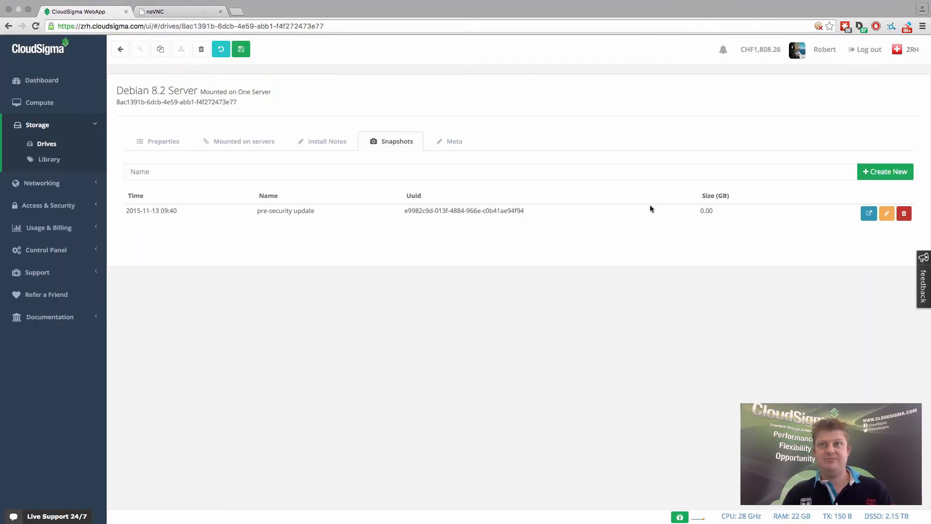
{"action": "mouse_move", "coordinate": [695, 201]}
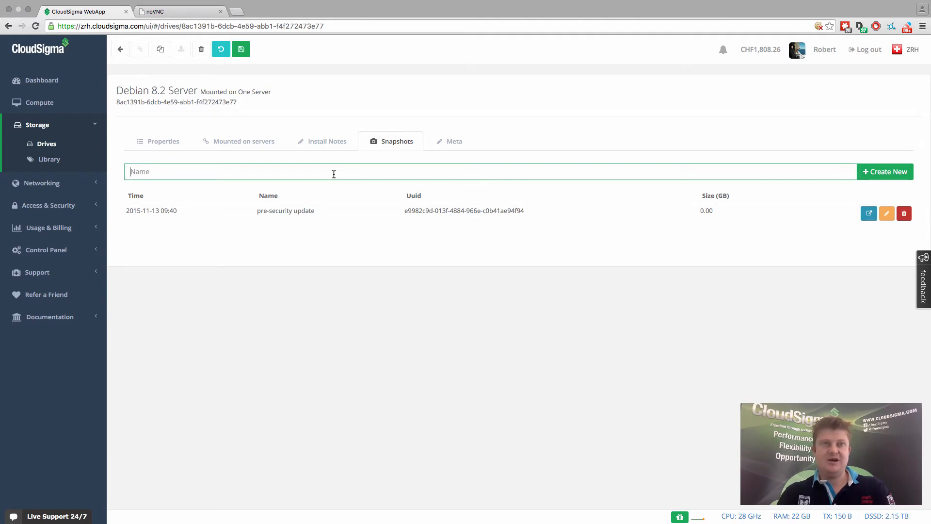
{"action": "type", "text": "for any reas"}
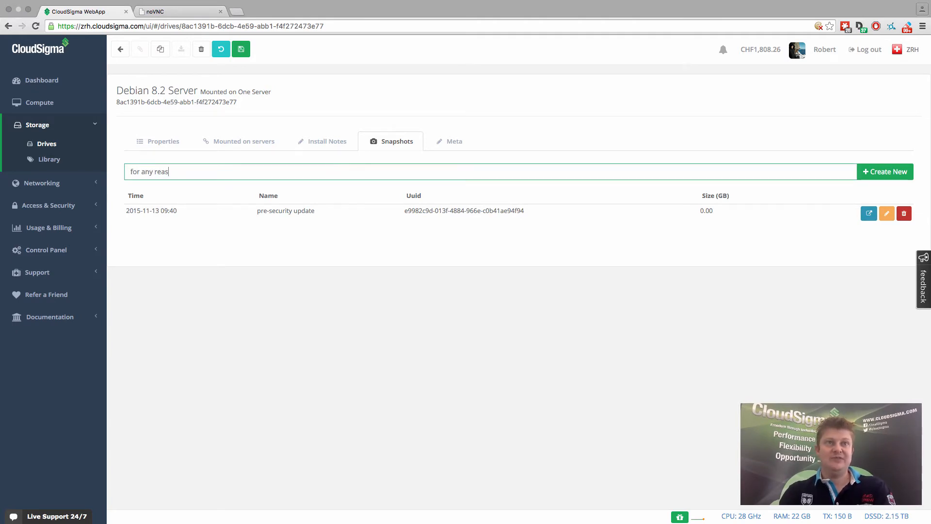
{"action": "type", "text": "on whatsover"}
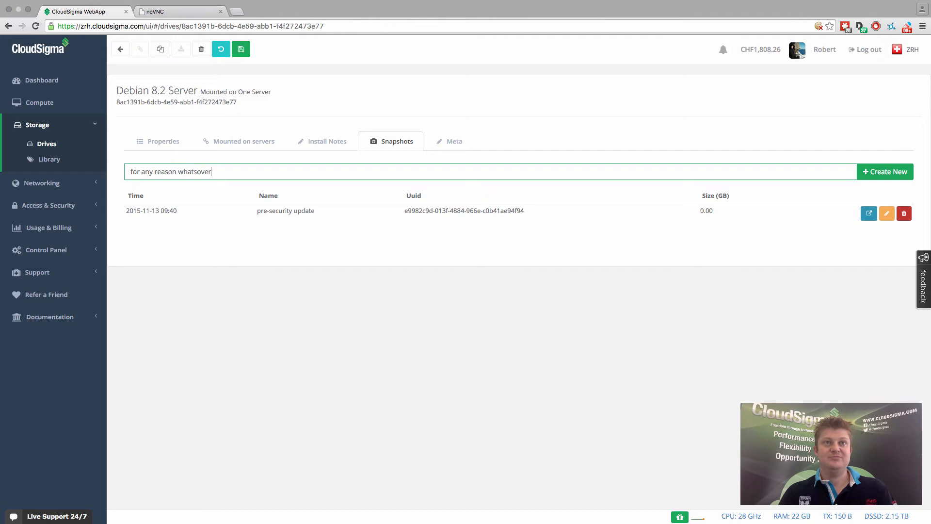
{"action": "left_click", "coordinate": [885, 172]}
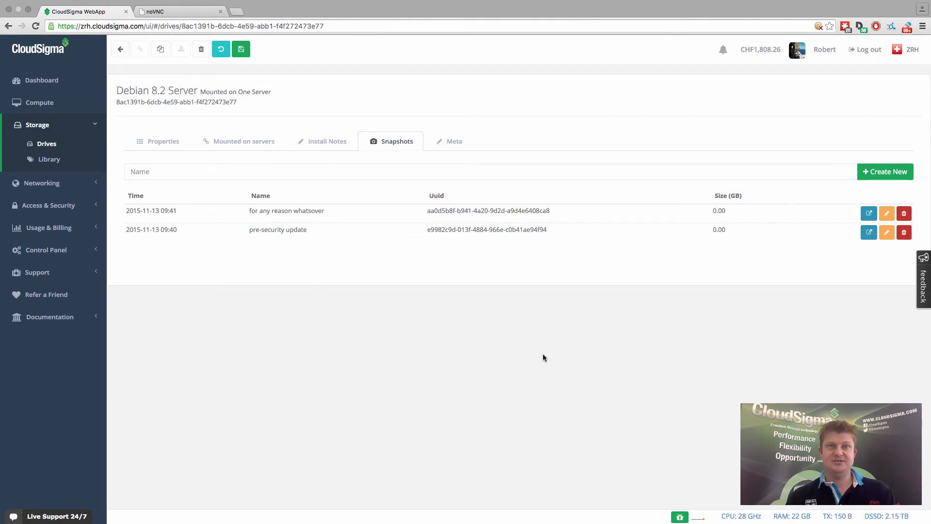
{"action": "mouse_move", "coordinate": [755, 310]}
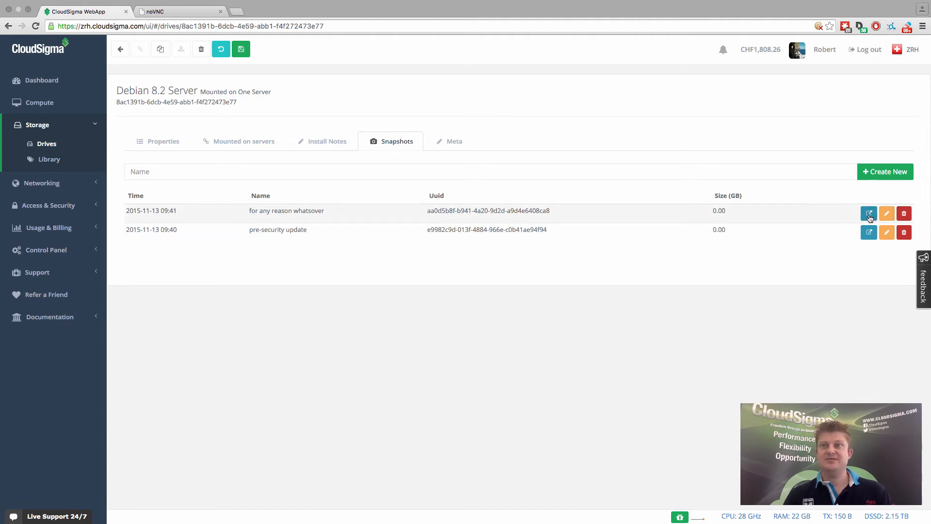
Promote the 'for any reason whatsover' snapshot to a drive and view the drives list
{"action": "left_click", "coordinate": [868, 213]}
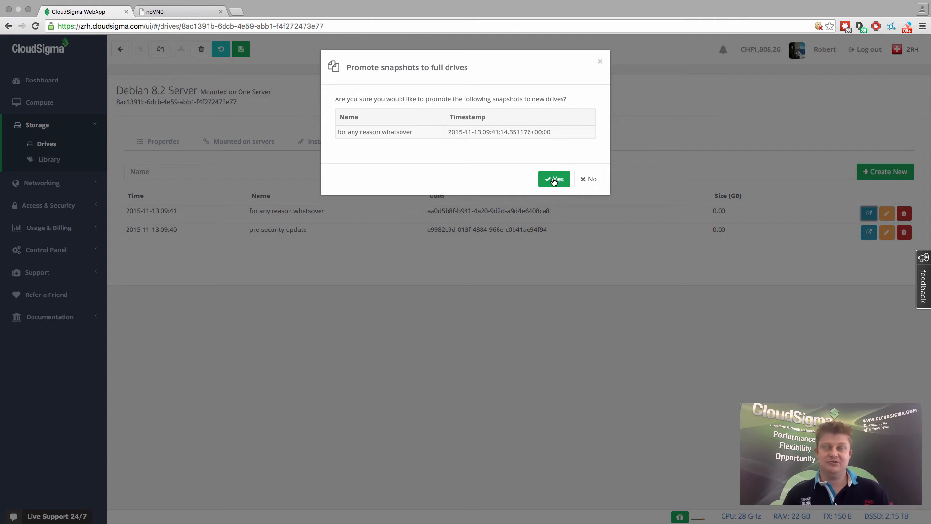
{"action": "mouse_move", "coordinate": [553, 179]}
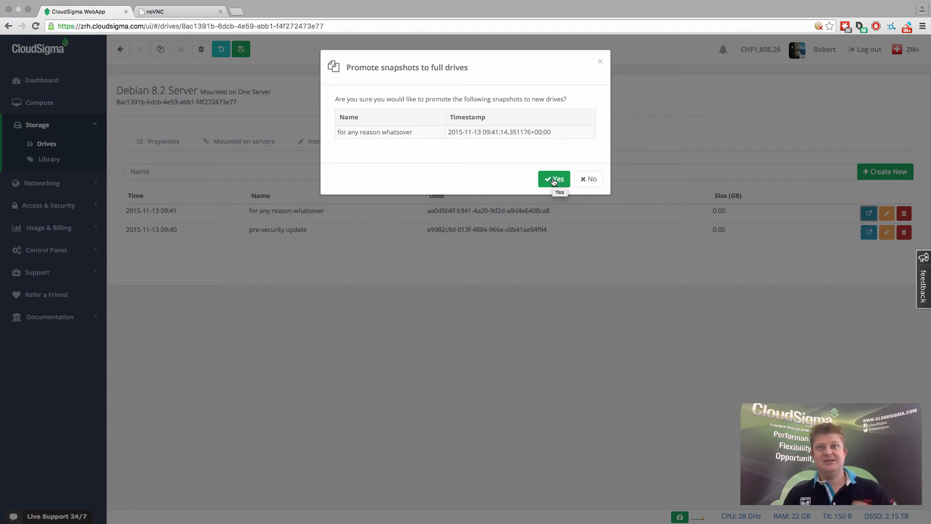
{"action": "left_click", "coordinate": [553, 179]}
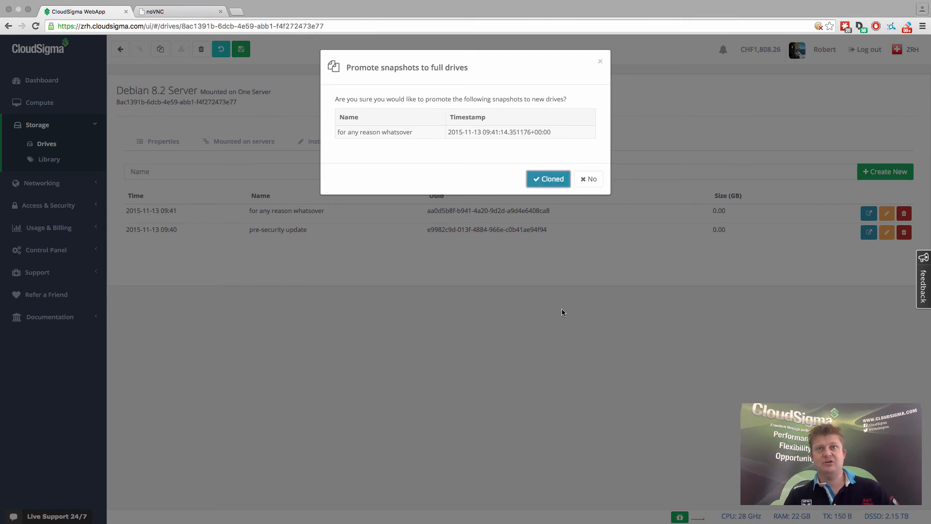
{"action": "left_click", "coordinate": [548, 179]}
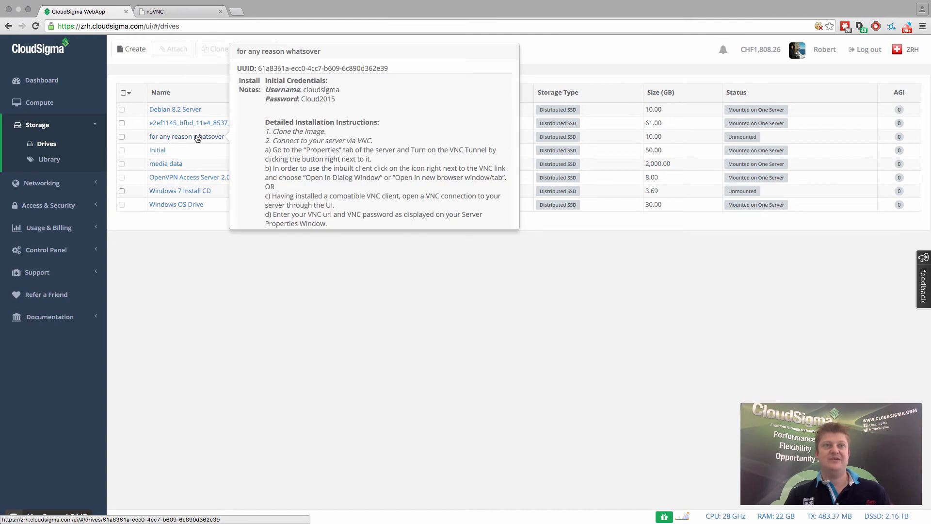
Create a new server and attach the 'for any reason whatsover' drive
{"action": "left_click", "coordinate": [40, 102]}
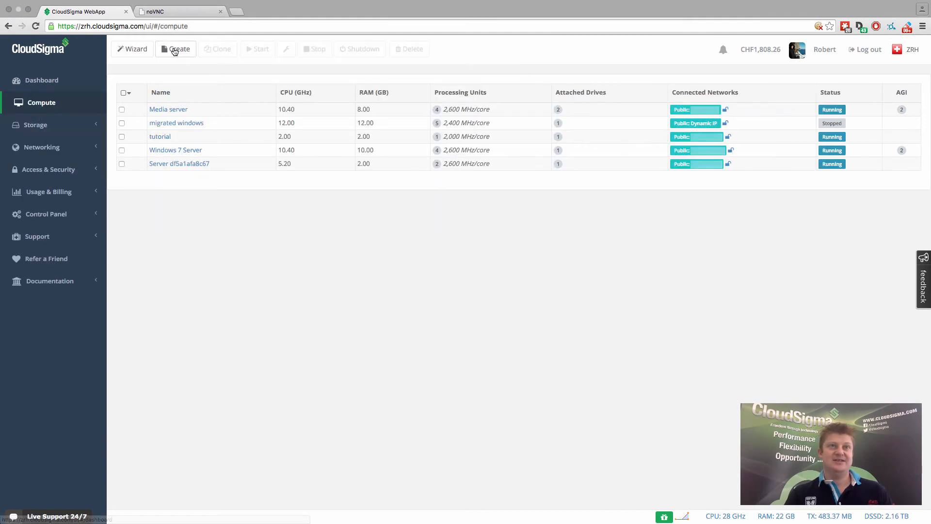
{"action": "left_click", "coordinate": [175, 49]}
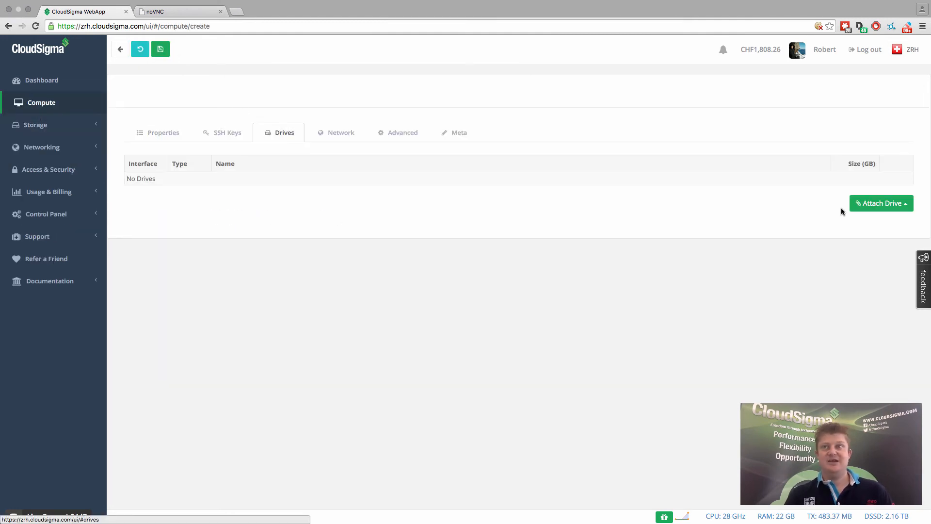
{"action": "left_click", "coordinate": [881, 203]}
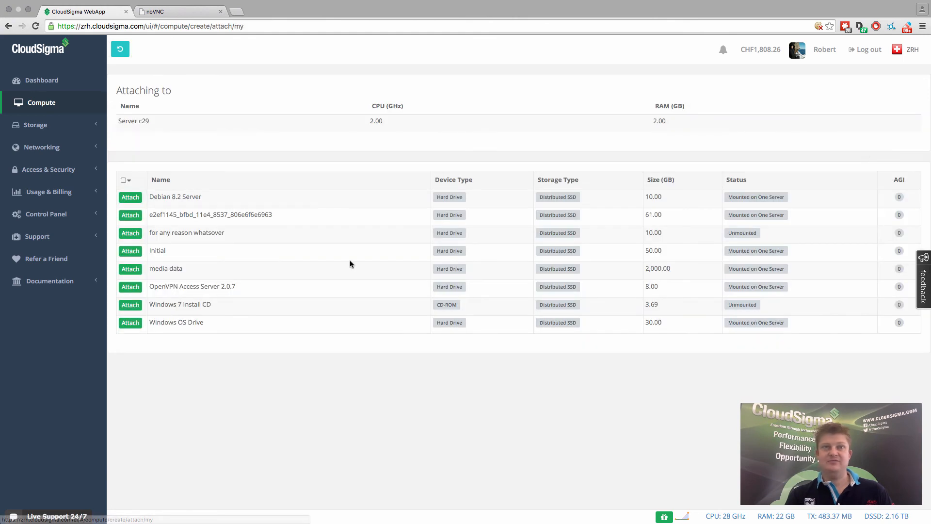
{"action": "left_click", "coordinate": [130, 232]}
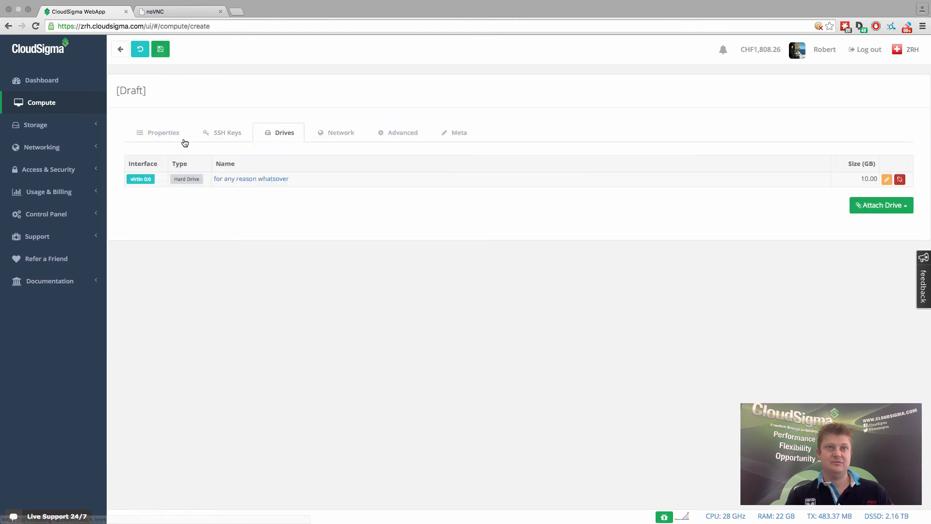
Name the server 'just a test', save it, and start it
{"action": "left_click", "coordinate": [157, 133]}
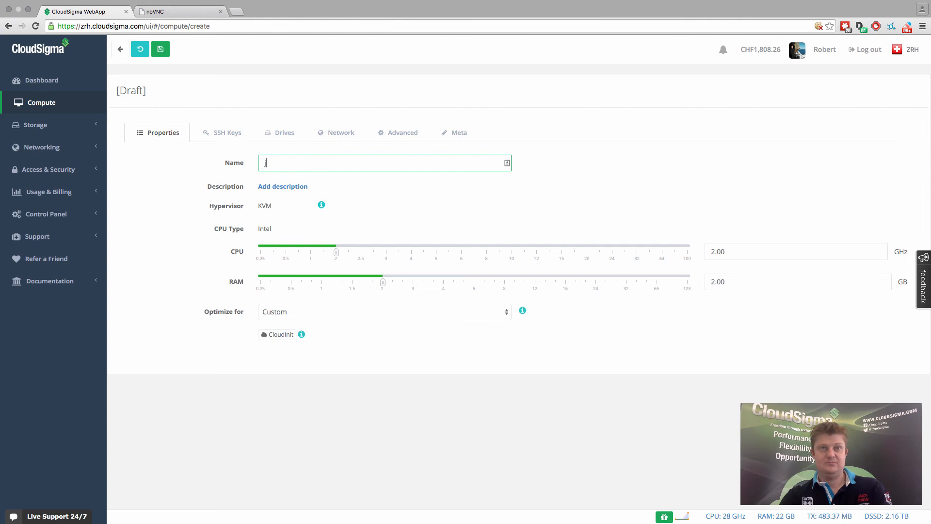
{"action": "type", "text": "just a test"}
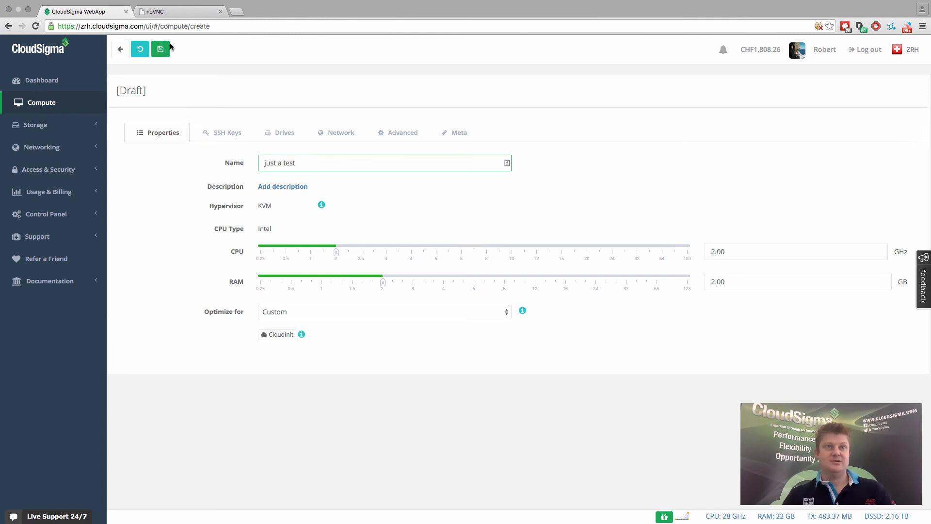
{"action": "left_click", "coordinate": [160, 48]}
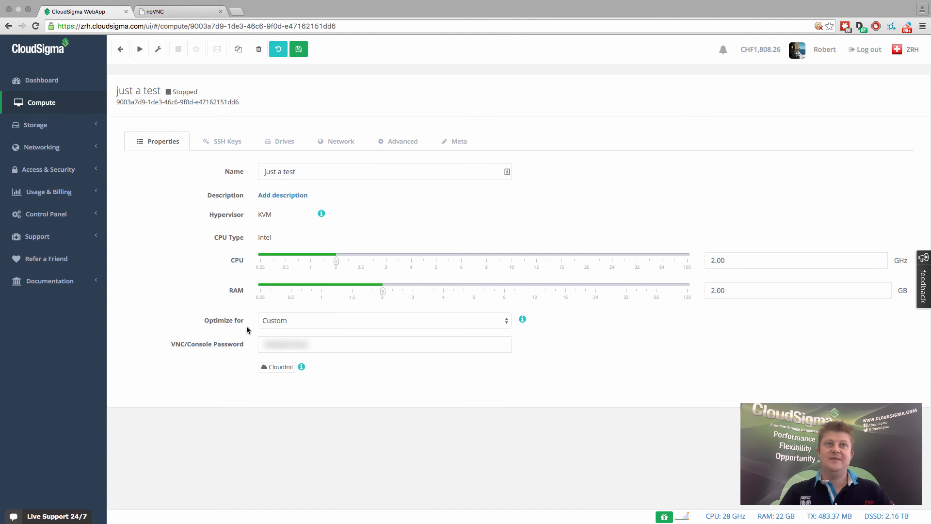
{"action": "left_click", "coordinate": [140, 48]}
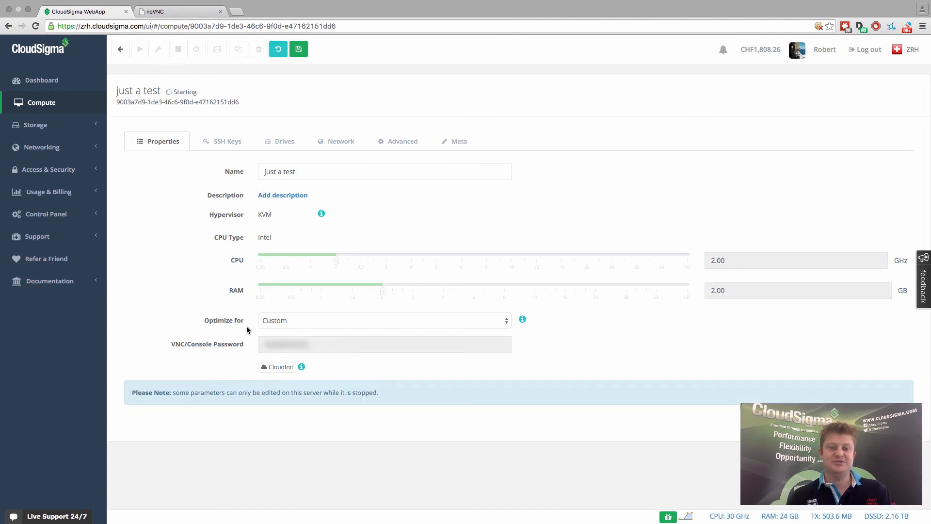
{"action": "mouse_move", "coordinate": [140, 520]}
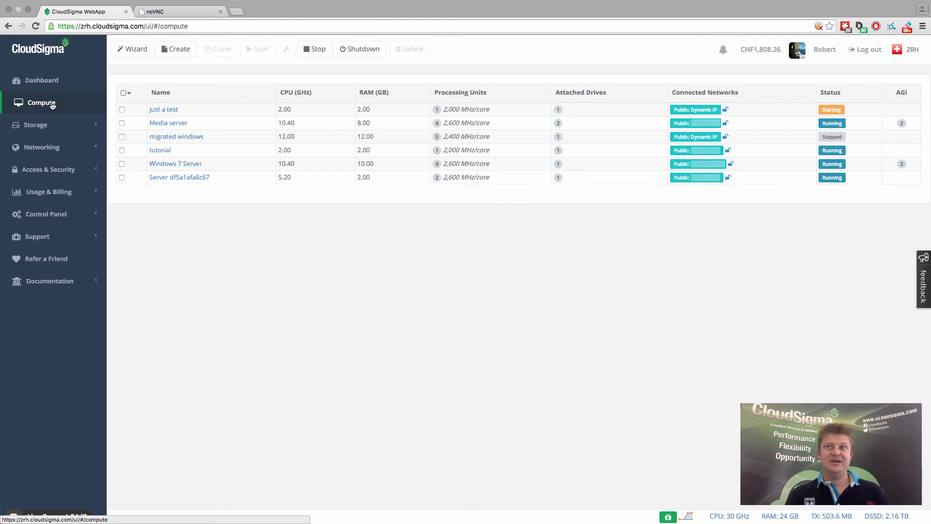
Enable the VNC tunnel on 'just a test' and open its console
{"action": "left_click", "coordinate": [122, 109]}
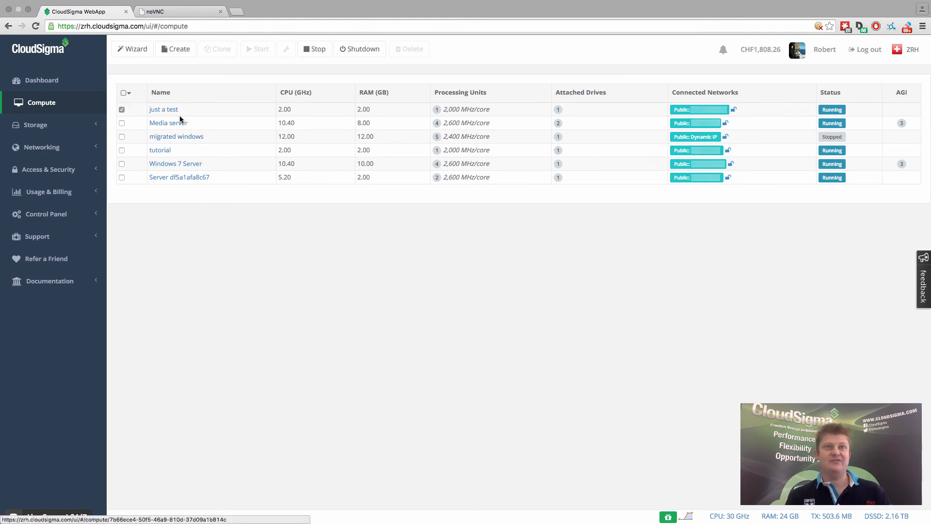
{"action": "left_click", "coordinate": [164, 109]}
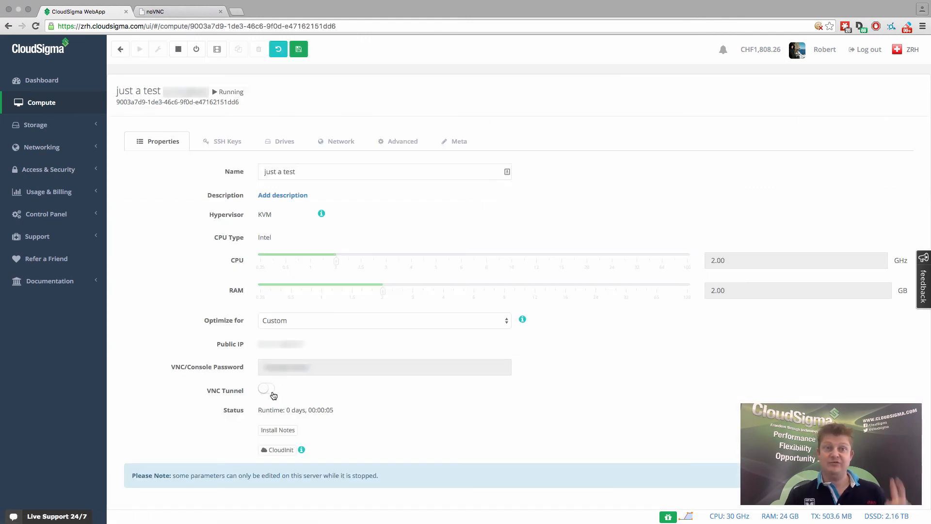
{"action": "left_click", "coordinate": [265, 388]}
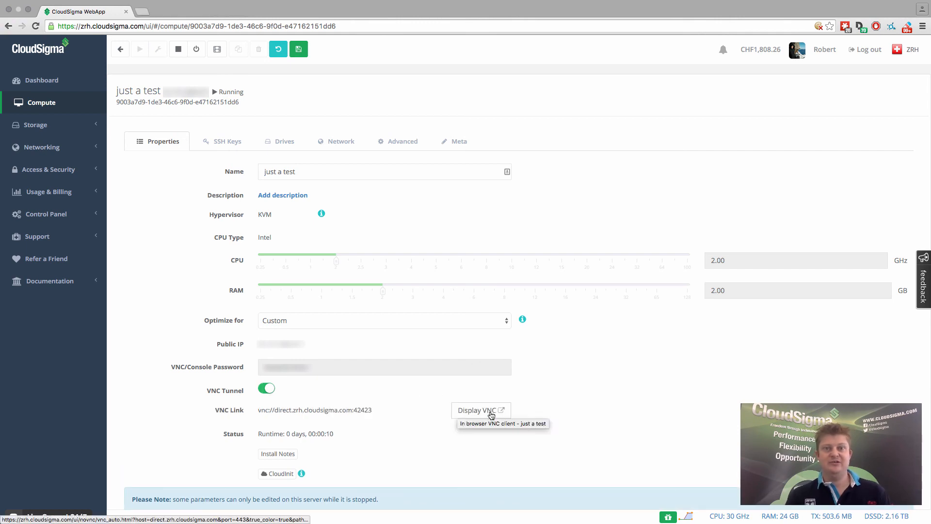
{"action": "left_click", "coordinate": [477, 410]}
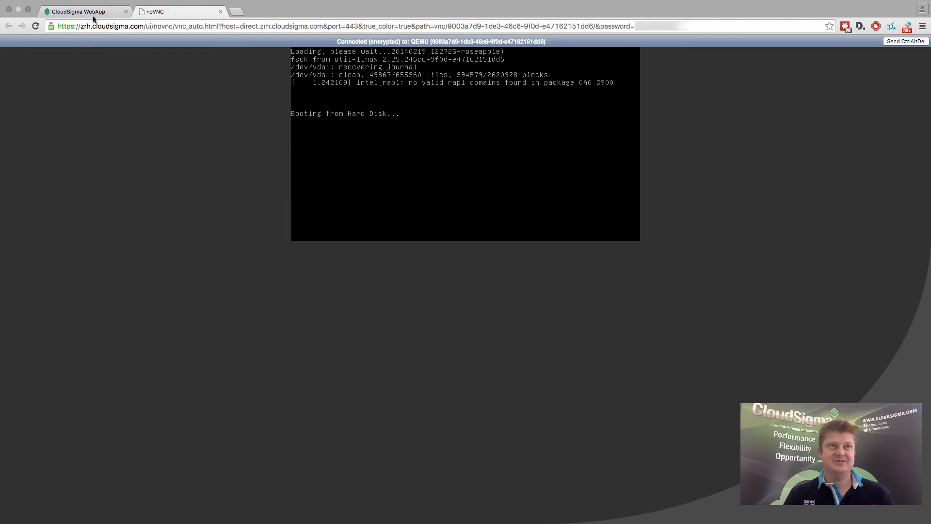
Return to the 'just a test' server's details after watching it boot from disk
{"action": "left_click", "coordinate": [83, 11]}
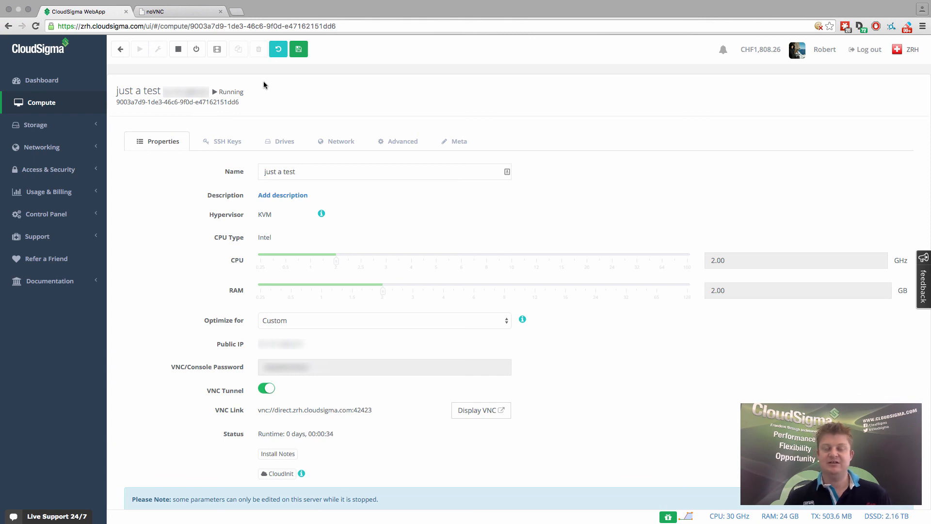
{"action": "mouse_move", "coordinate": [297, 117]}
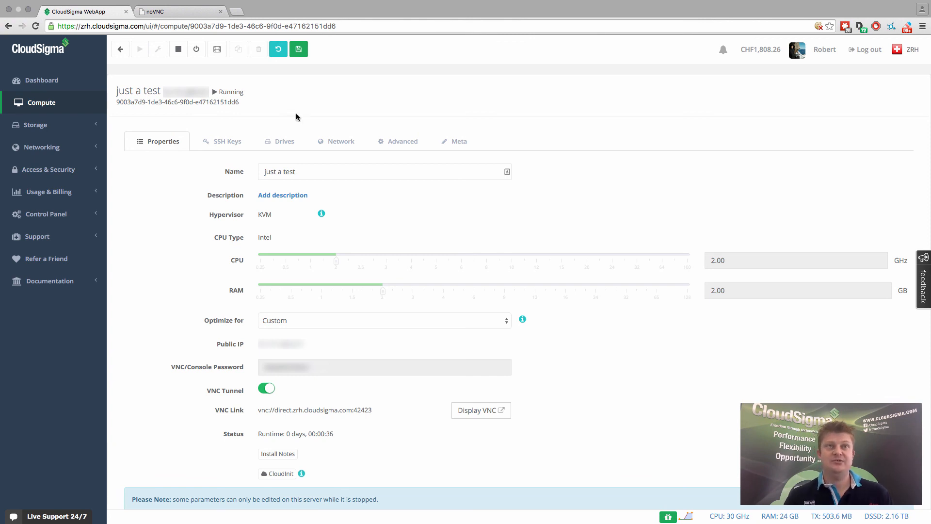
{"action": "mouse_move", "coordinate": [523, 223]}
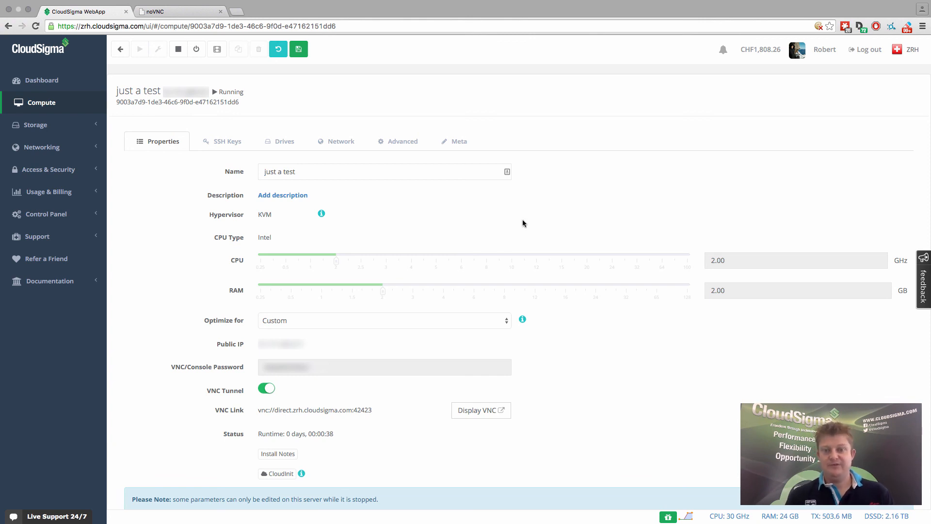